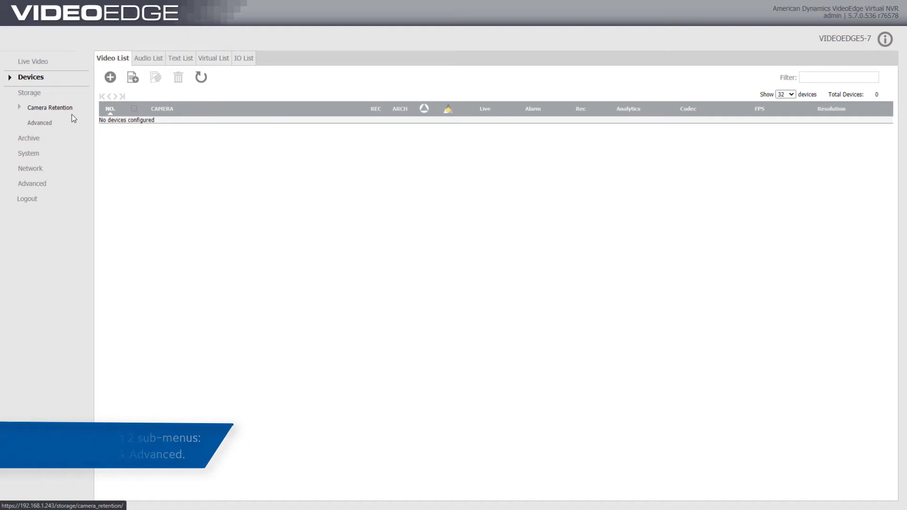
View Camera Retention, listing each camera's maximum storage period and recorded hours
click(51, 107)
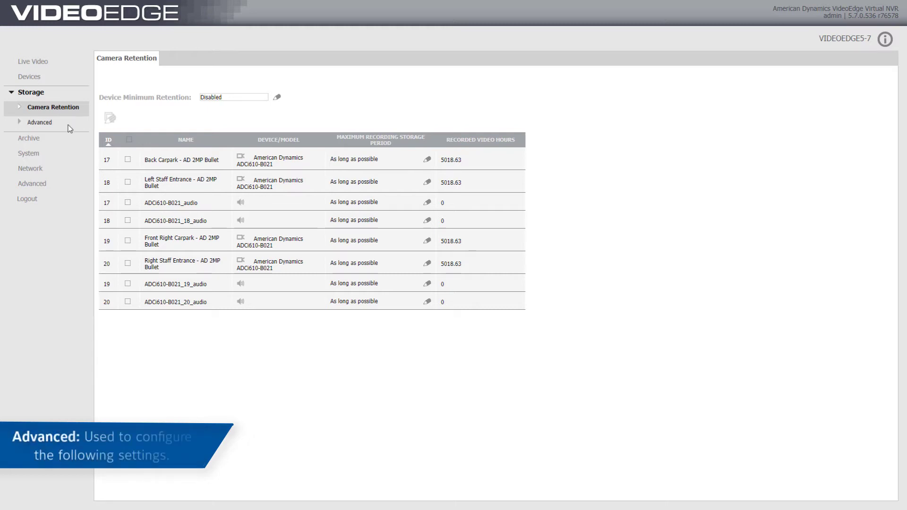
Review Media Folders, then view devices grouped into Storage Sets 1, 2 and 3
click(40, 122)
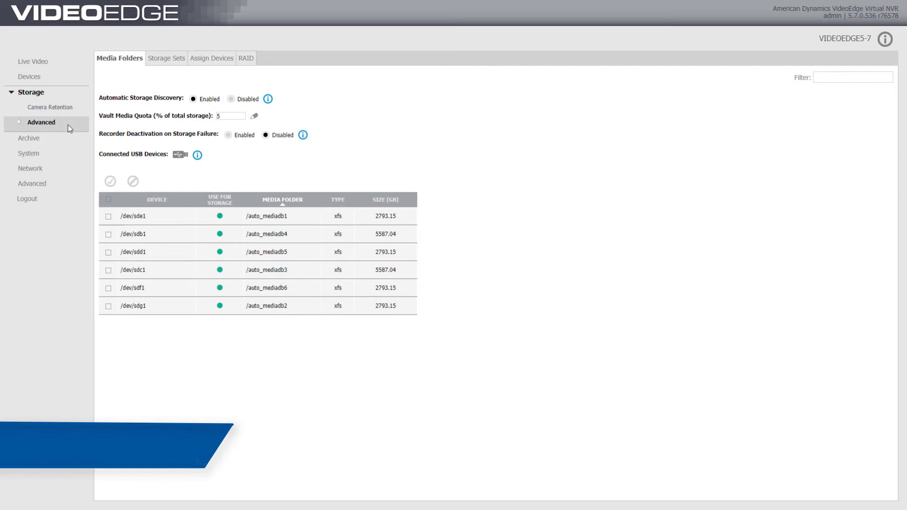
mouse_move(166, 58)
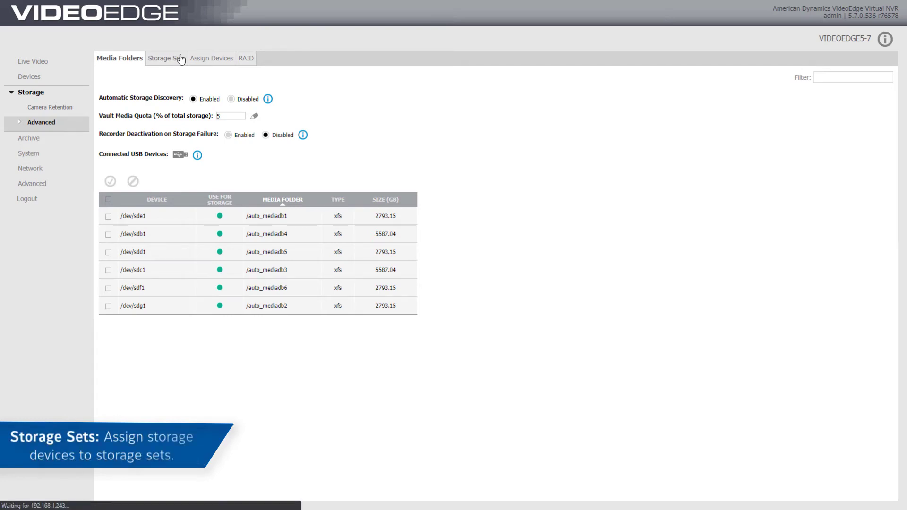
click(164, 57)
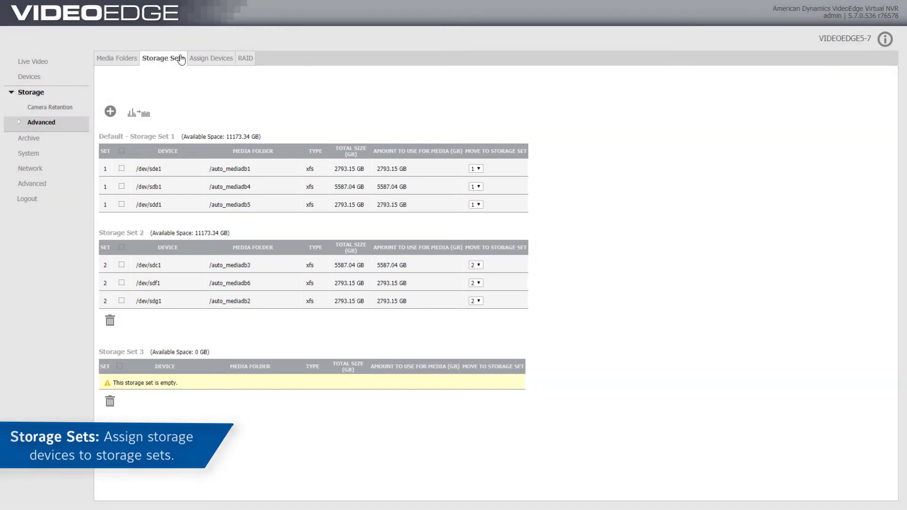
Check camera-to-storage-set assignments, then the RAID status showing no RAID units detected
click(211, 58)
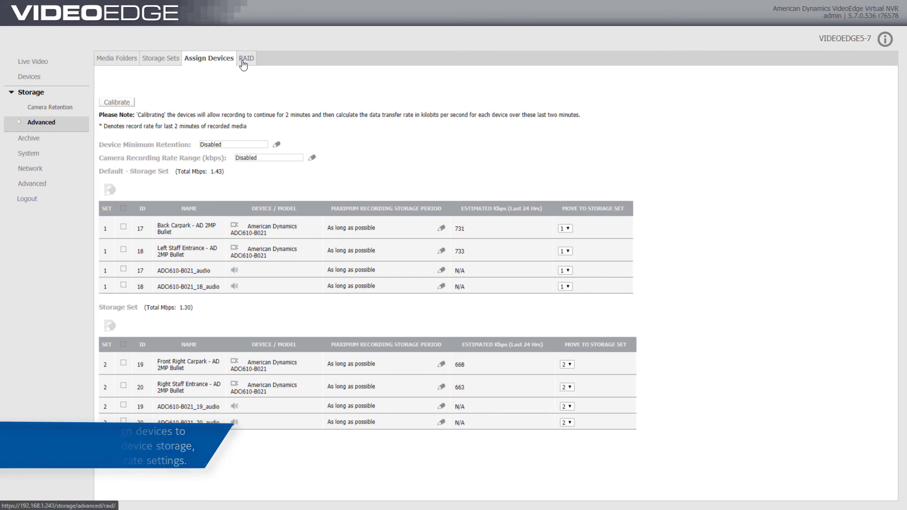
click(245, 58)
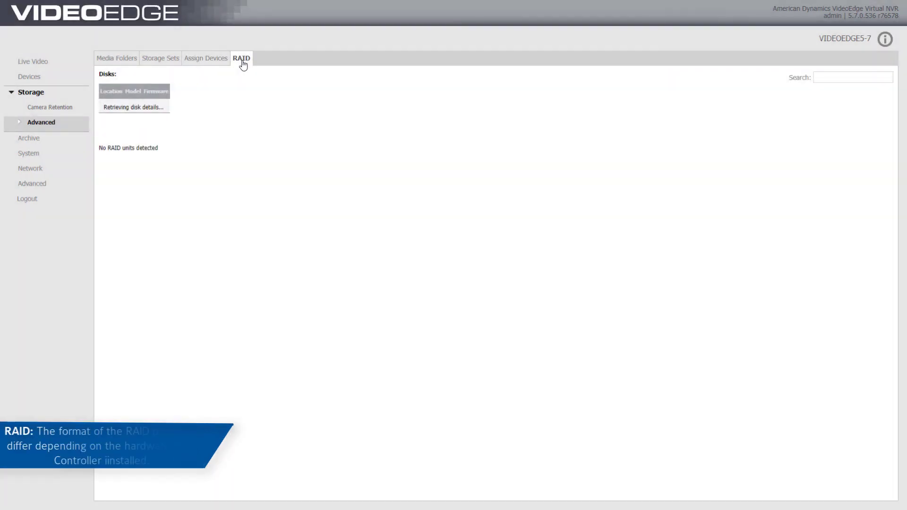